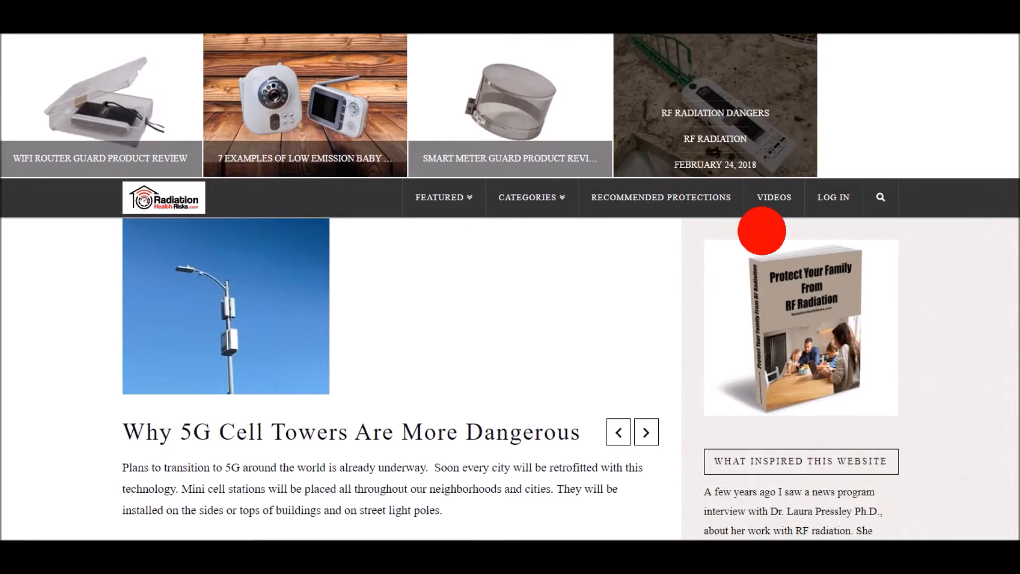
scroll("down", 3)
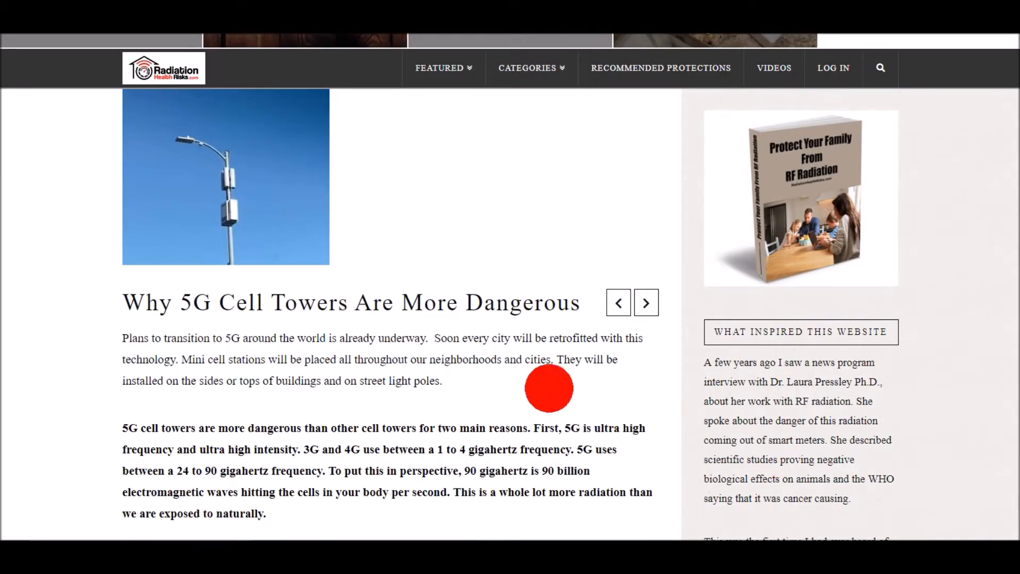
mouse_move(454, 293)
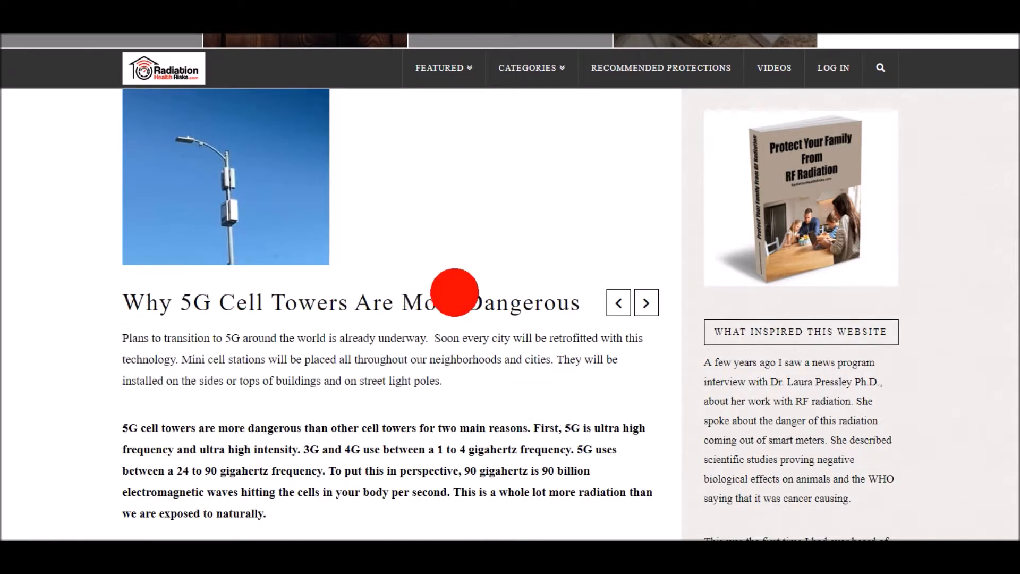
mouse_move(433, 319)
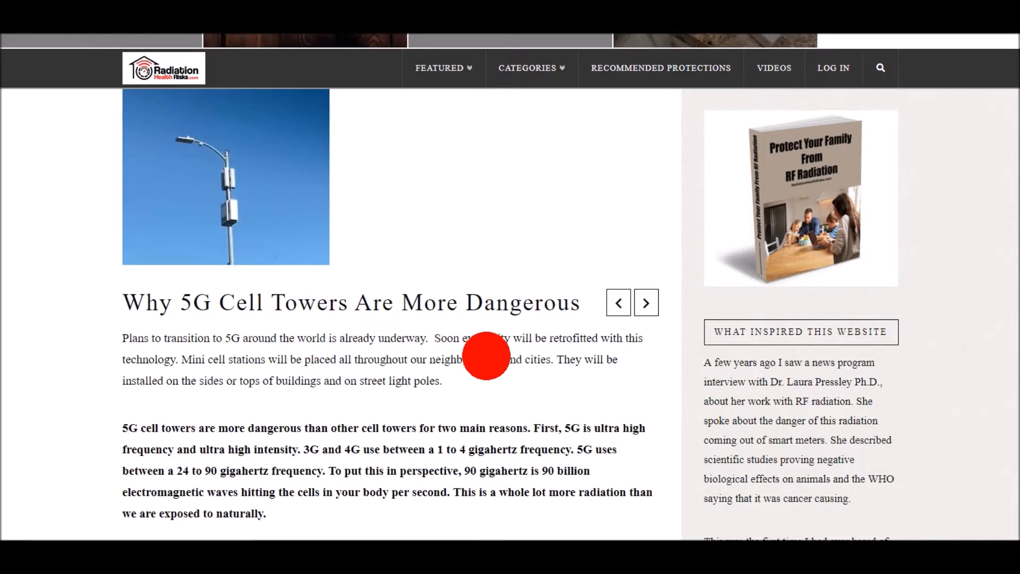
mouse_move(513, 375)
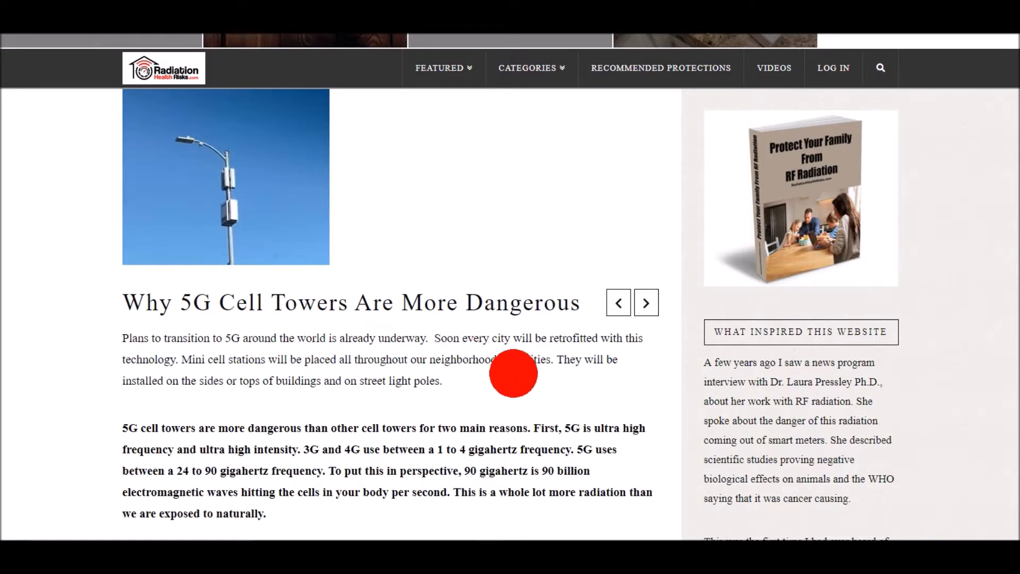
mouse_move(528, 383)
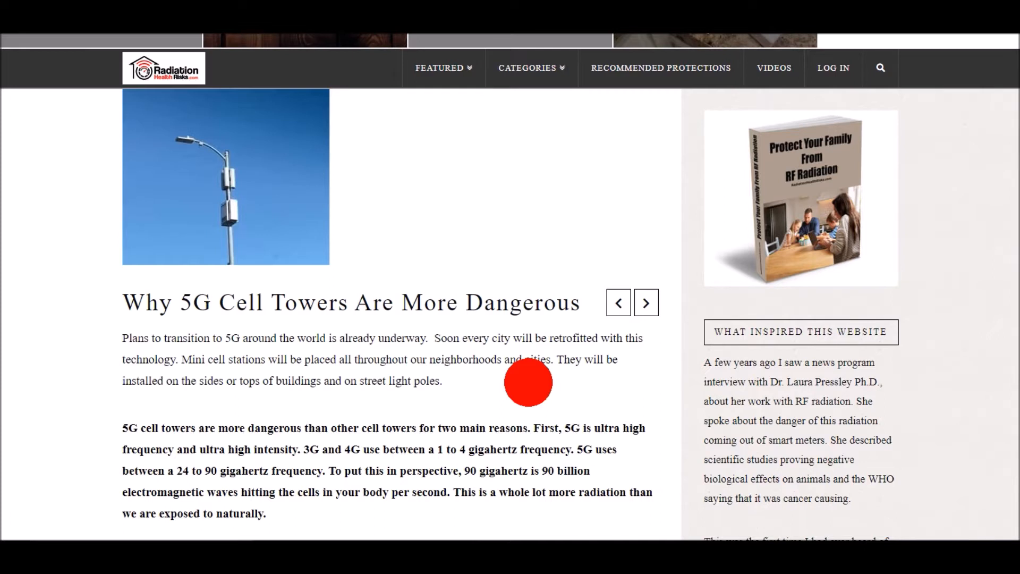
scroll("down", 3)
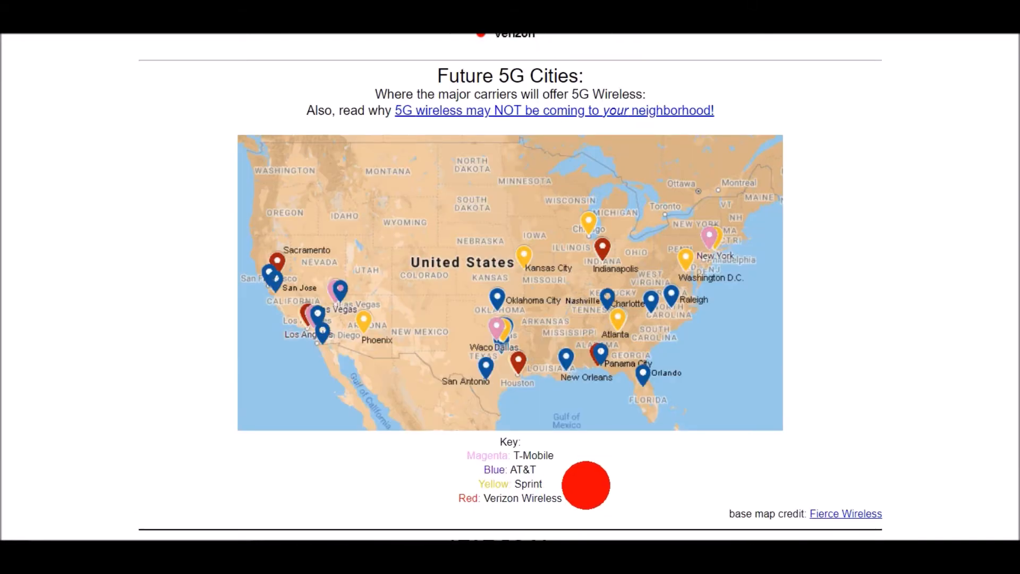
scroll("down", 3)
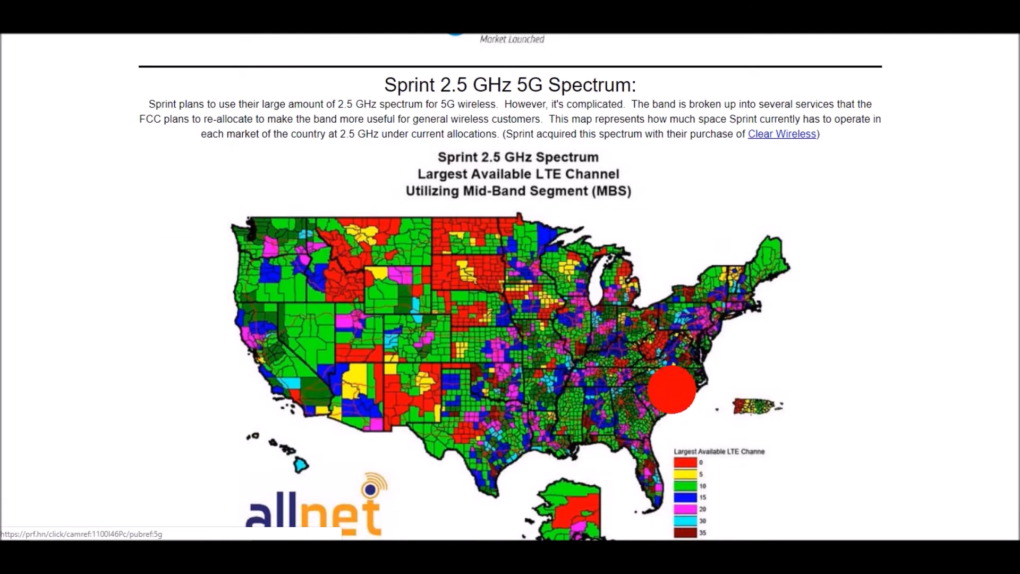
scroll("down", 3)
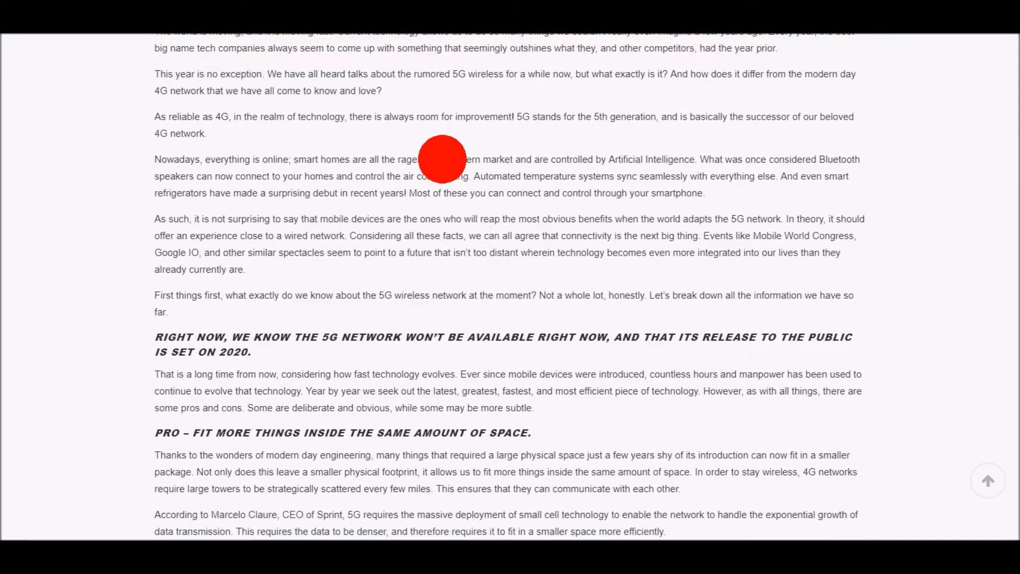
scroll("up", 3)
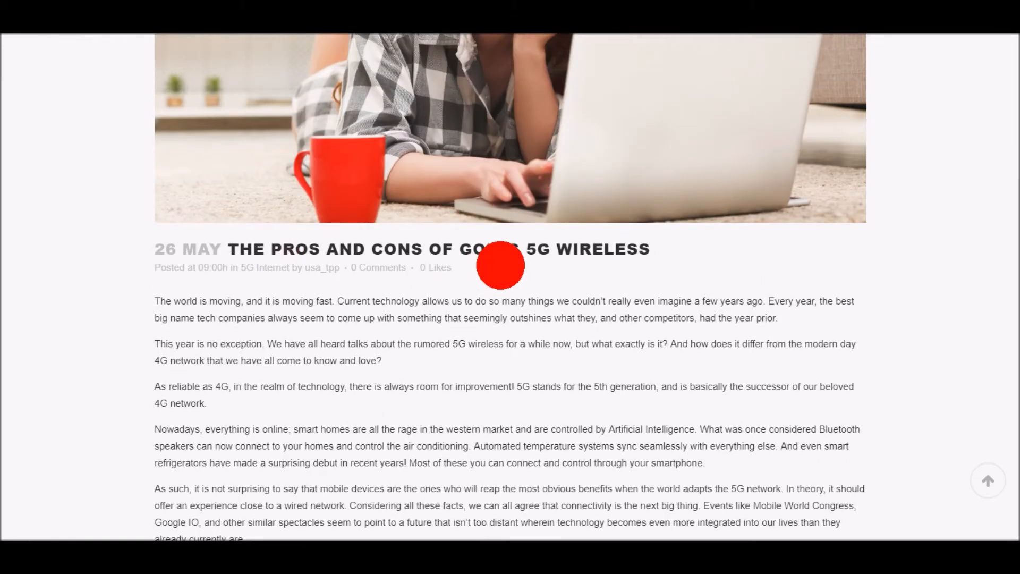
mouse_move(830, 316)
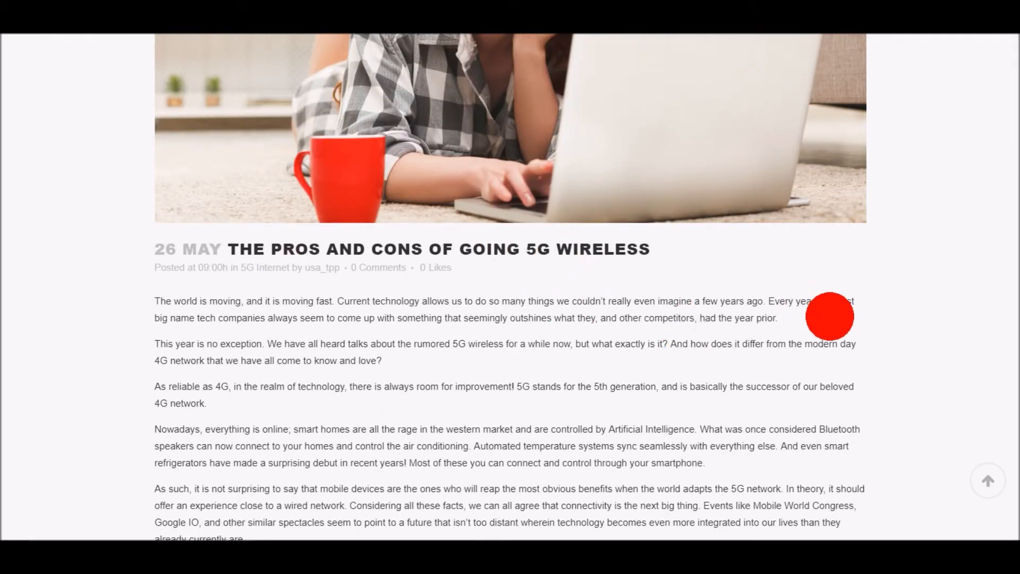